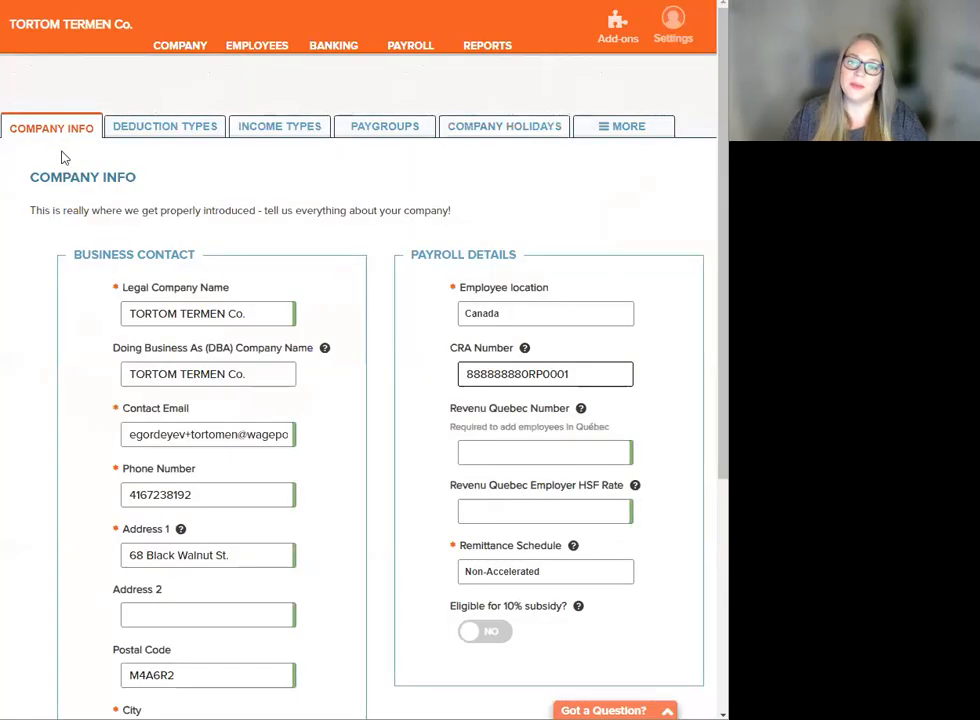
# Step: Reveal the extra company settings sections under MORE, including ROE SAT
pyautogui.click(624, 126)
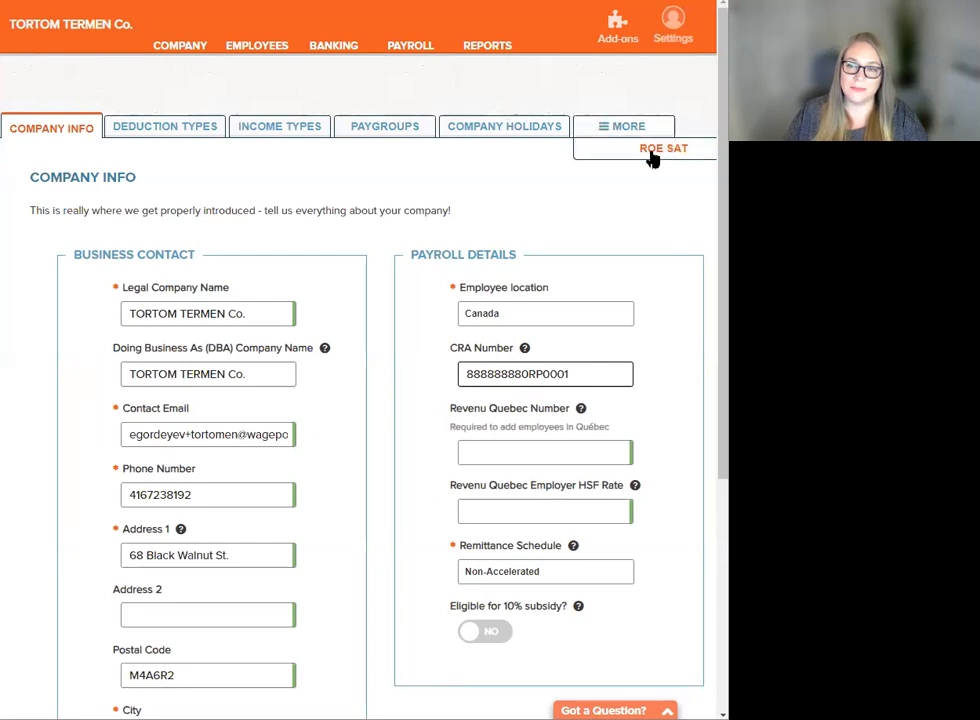
# Step: View the ROE Secure Automated Transfer page showing the primary contact and signed addendum
pyautogui.click(664, 148)
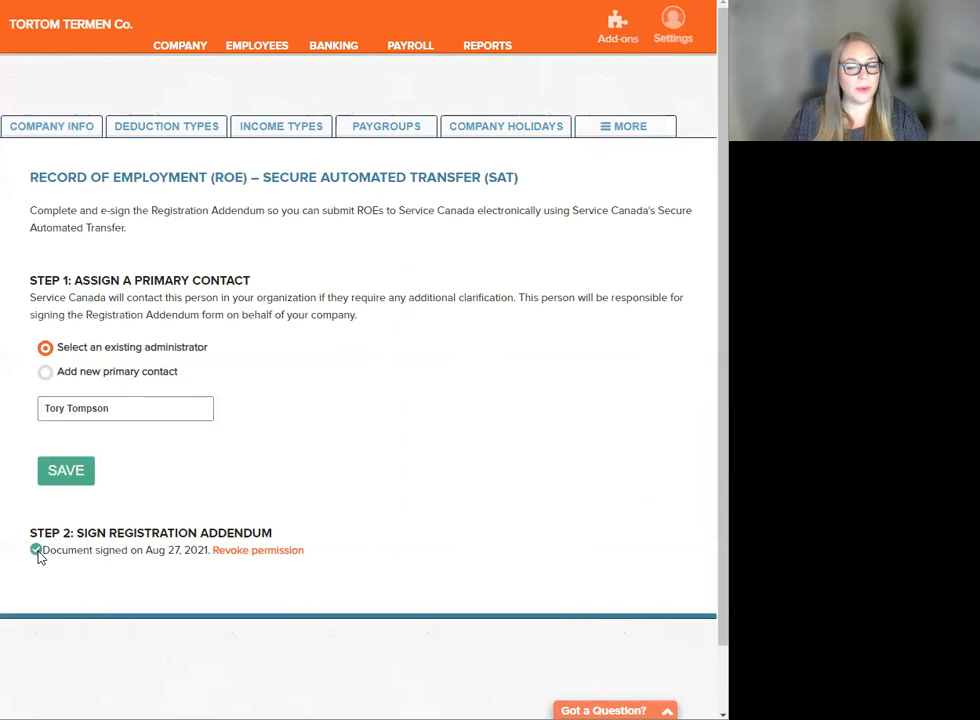
pyautogui.moveTo(30, 568)
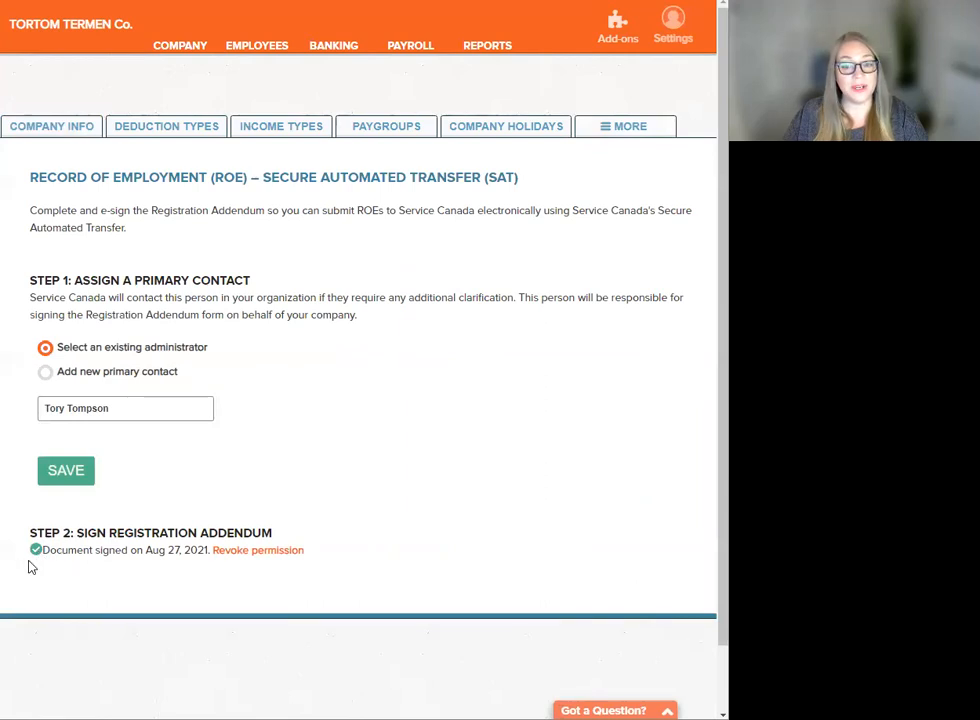
pyautogui.moveTo(84, 568)
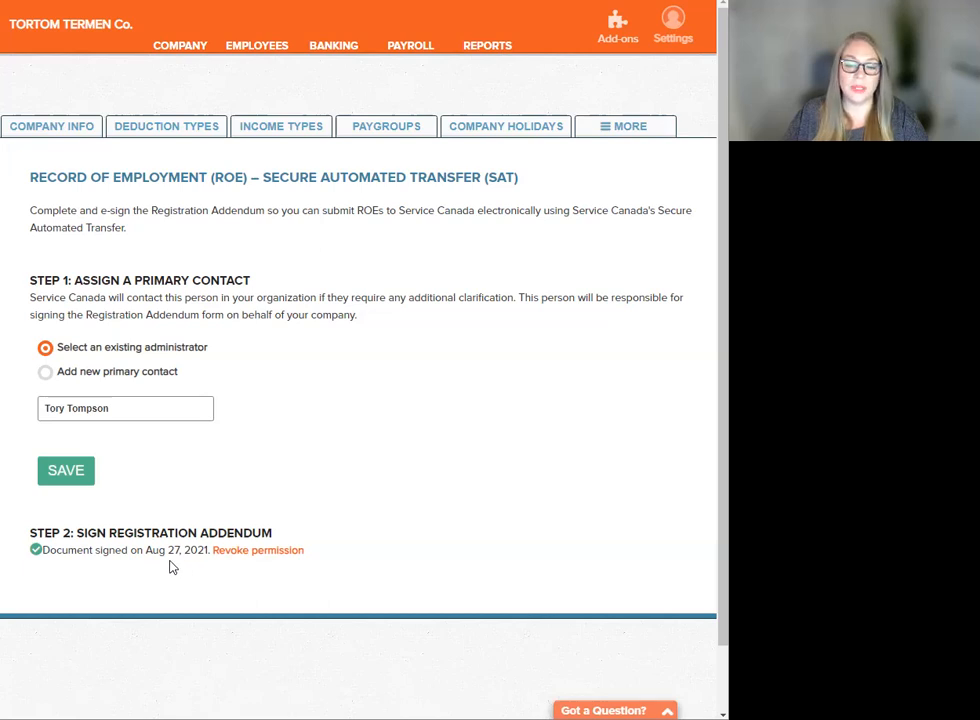
pyautogui.moveTo(156, 568)
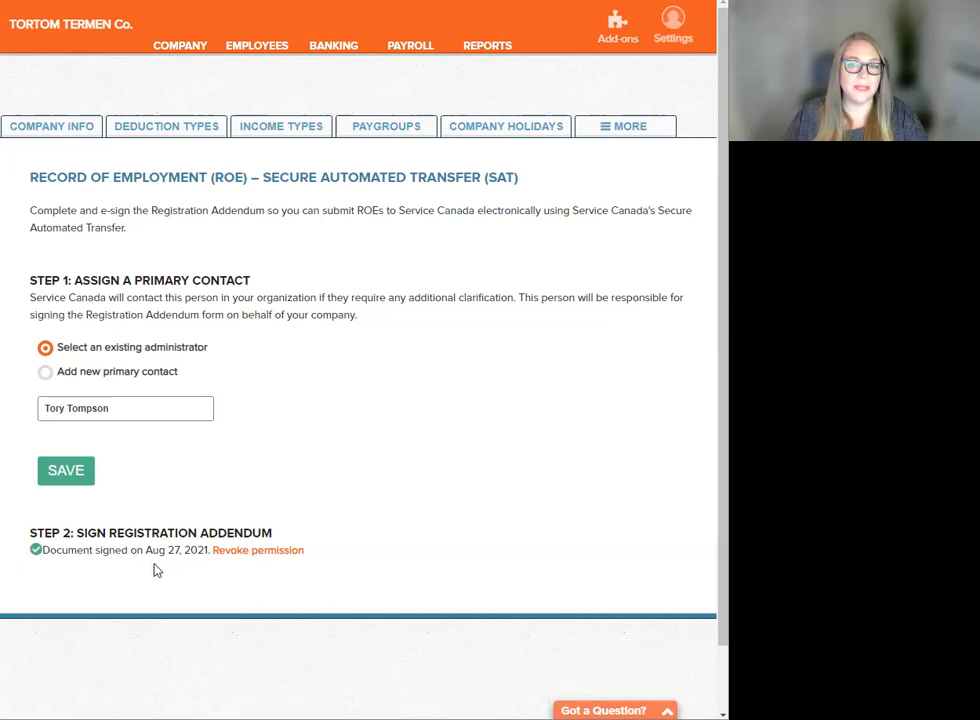
pyautogui.moveTo(88, 578)
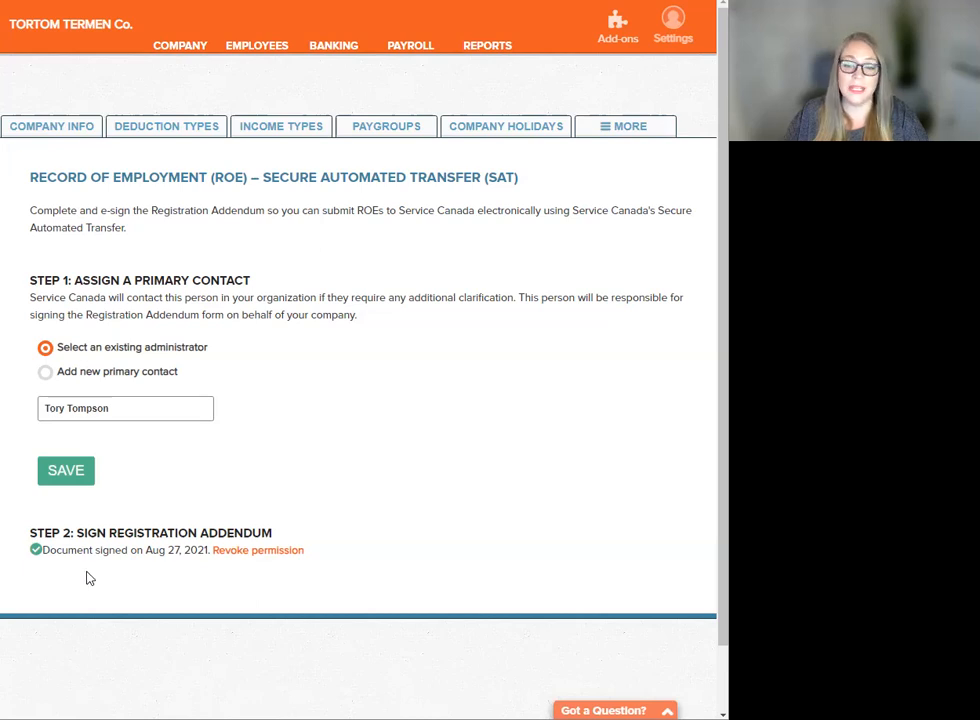
pyautogui.moveTo(40, 570)
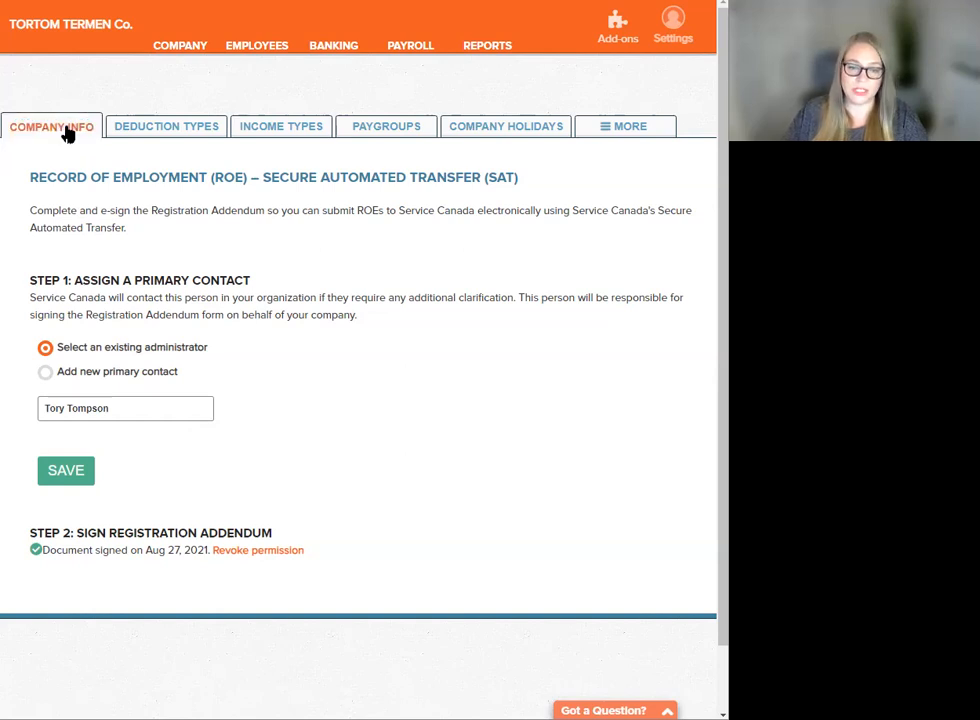
# Step: Go back to the Company Info page for TORTOM TERMEN Co
pyautogui.click(52, 126)
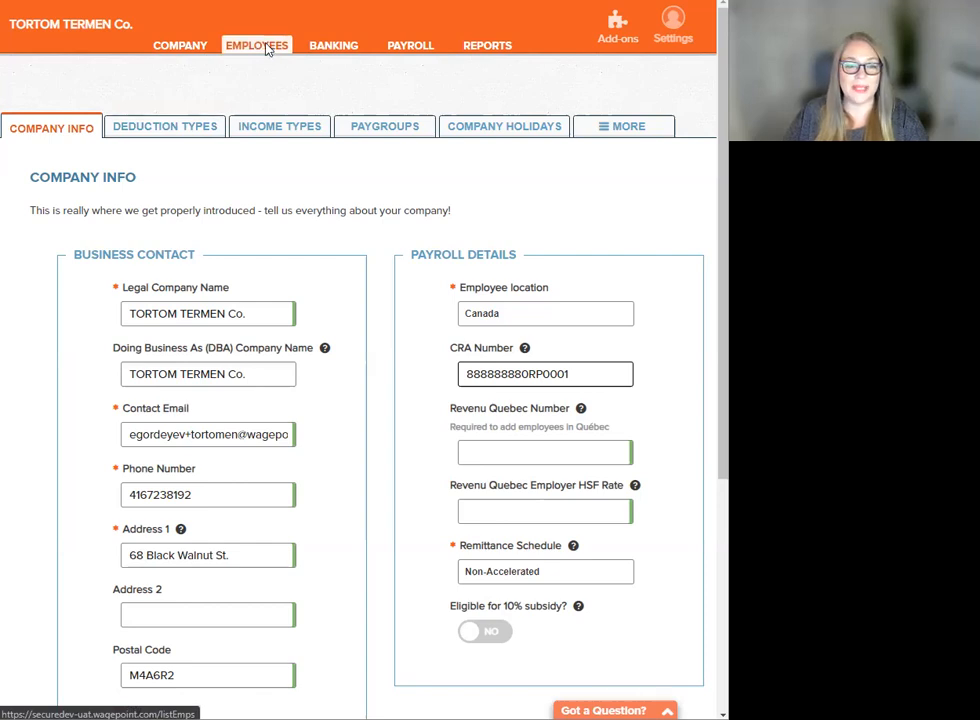
# Step: Show the Edit actions for Three, Demo in the employee list, including Terminate employment
pyautogui.click(256, 44)
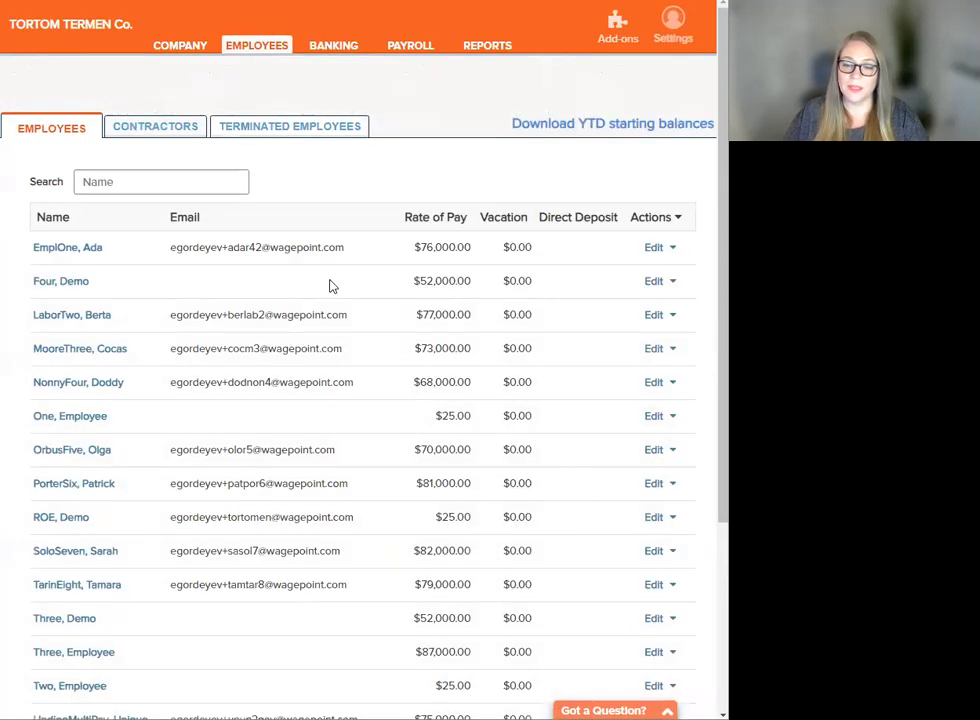
pyautogui.scroll(-3)
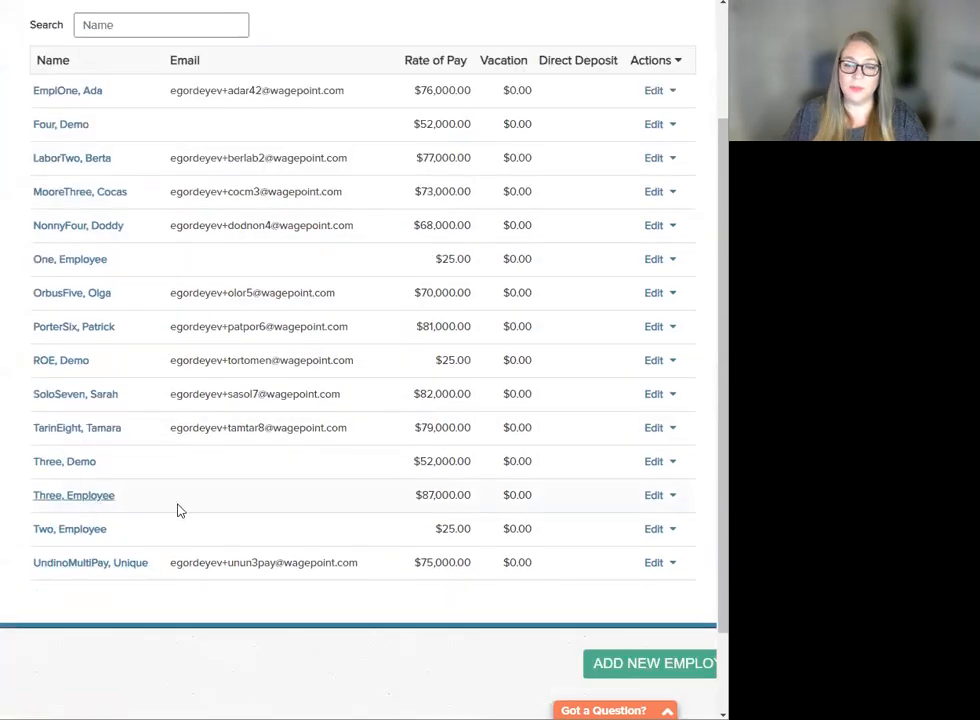
pyautogui.scroll(3)
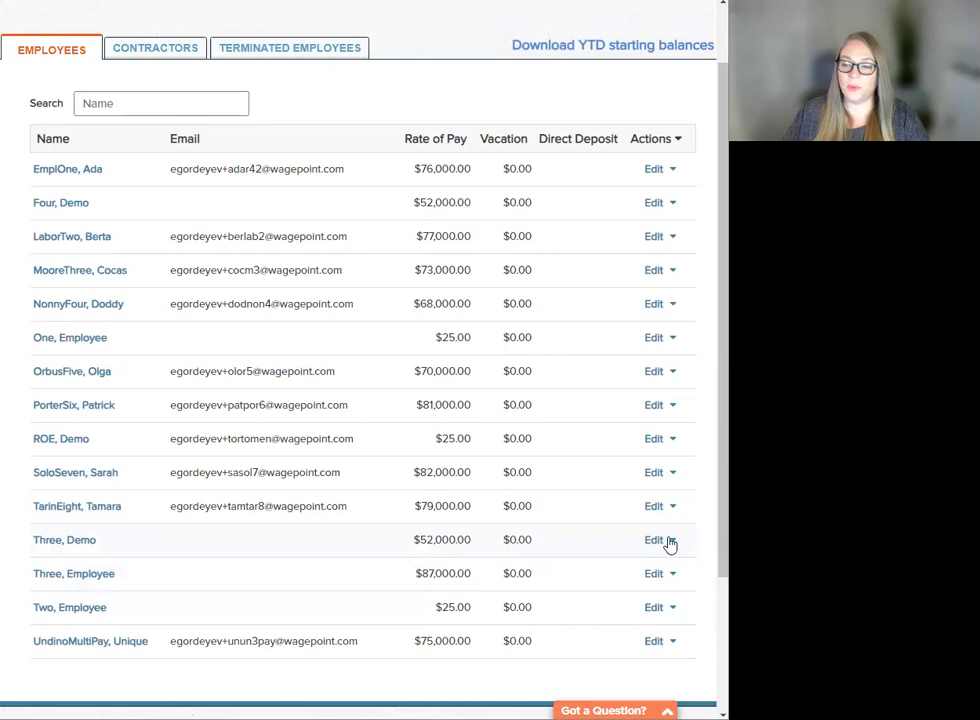
pyautogui.click(672, 540)
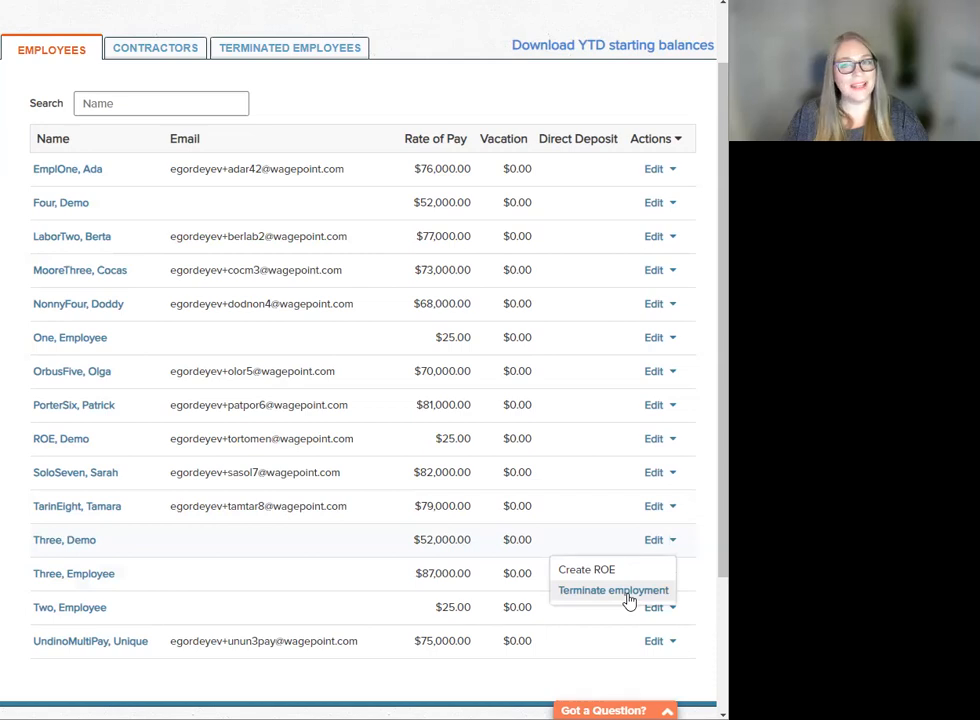
# Step: Begin terminating Three, Demo and choose the last day worked from the calendar
pyautogui.click(612, 588)
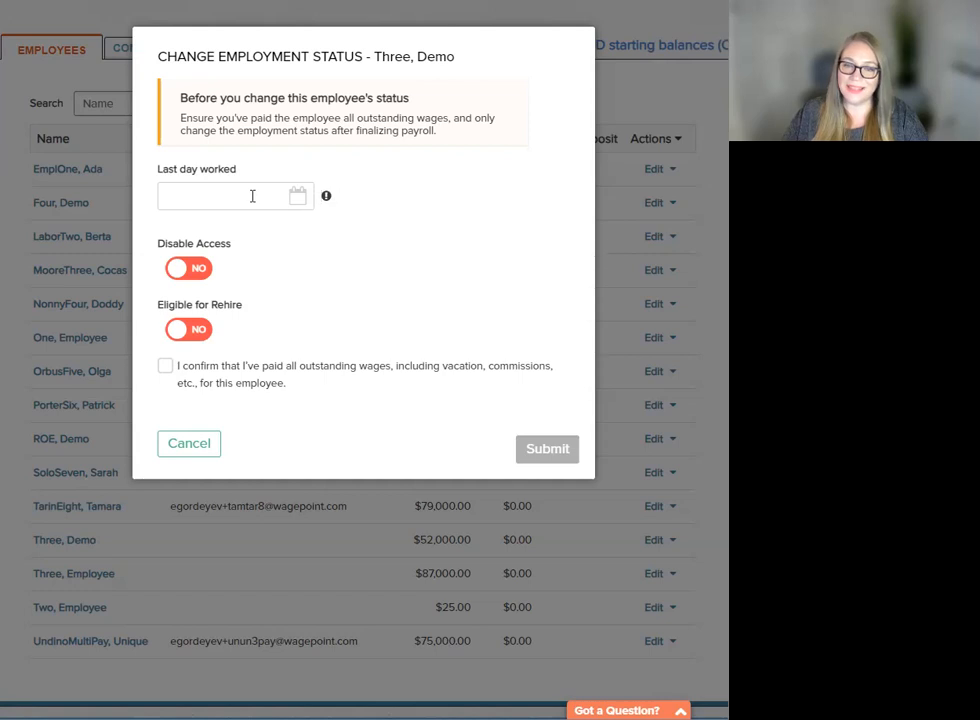
pyautogui.click(236, 196)
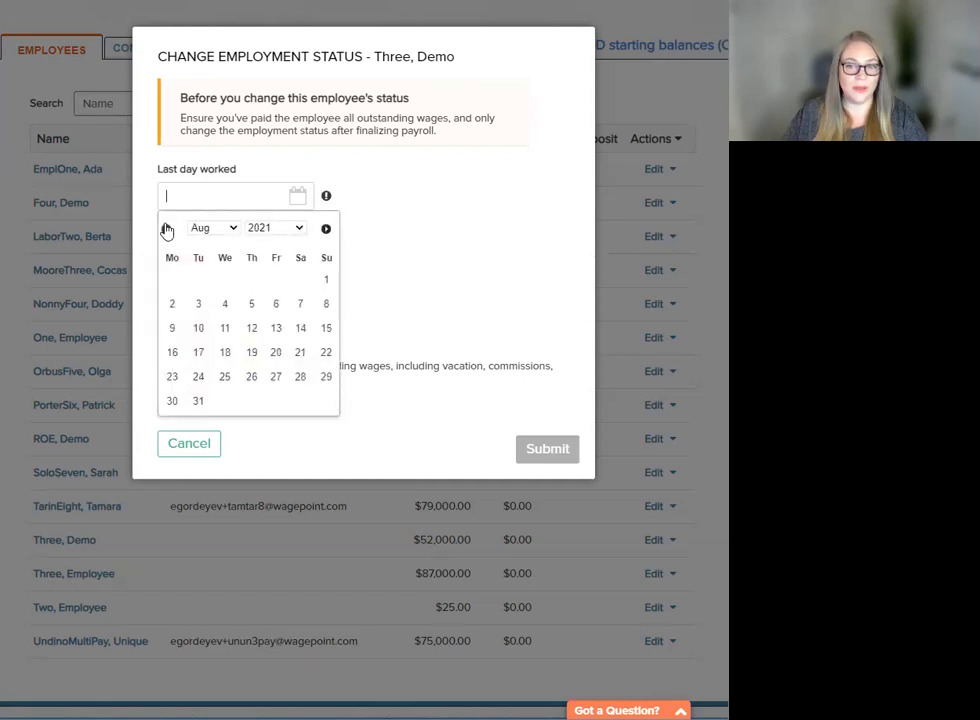
pyautogui.click(168, 228)
pyautogui.write('06/25/2021')
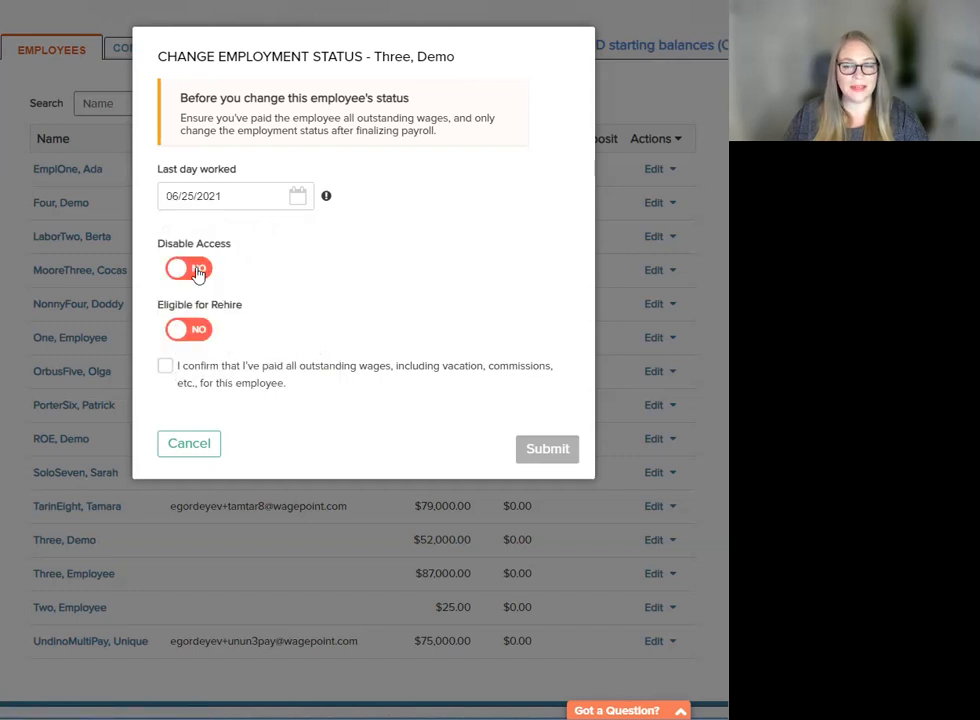
# Step: Leave access enabled, set Eligible for Rehire to YES and confirm outstanding wages were paid
pyautogui.click(188, 268)
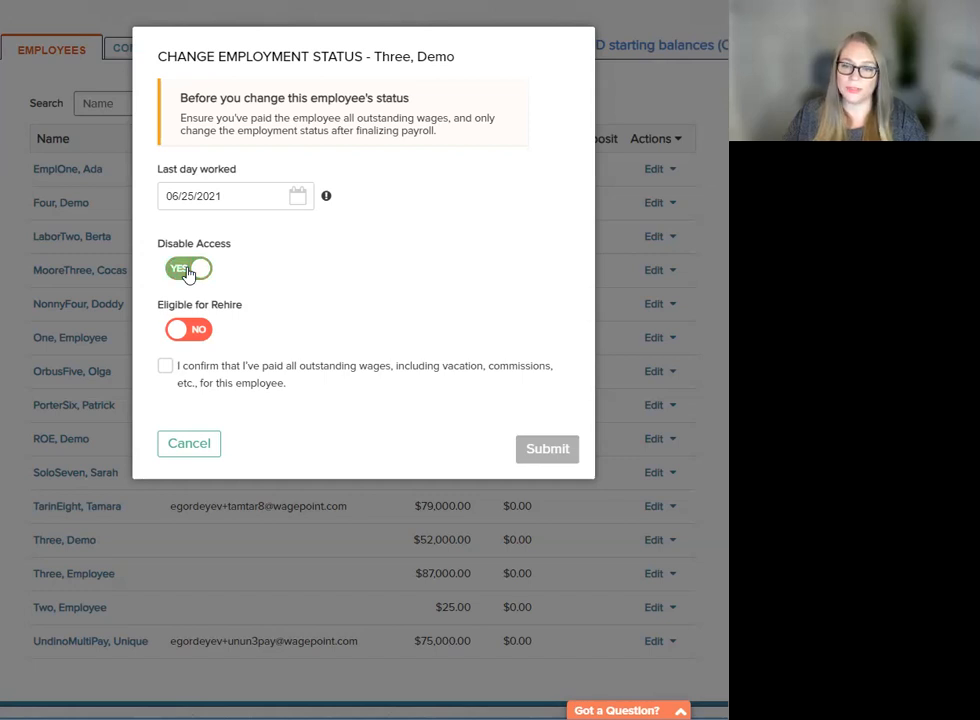
pyautogui.click(188, 268)
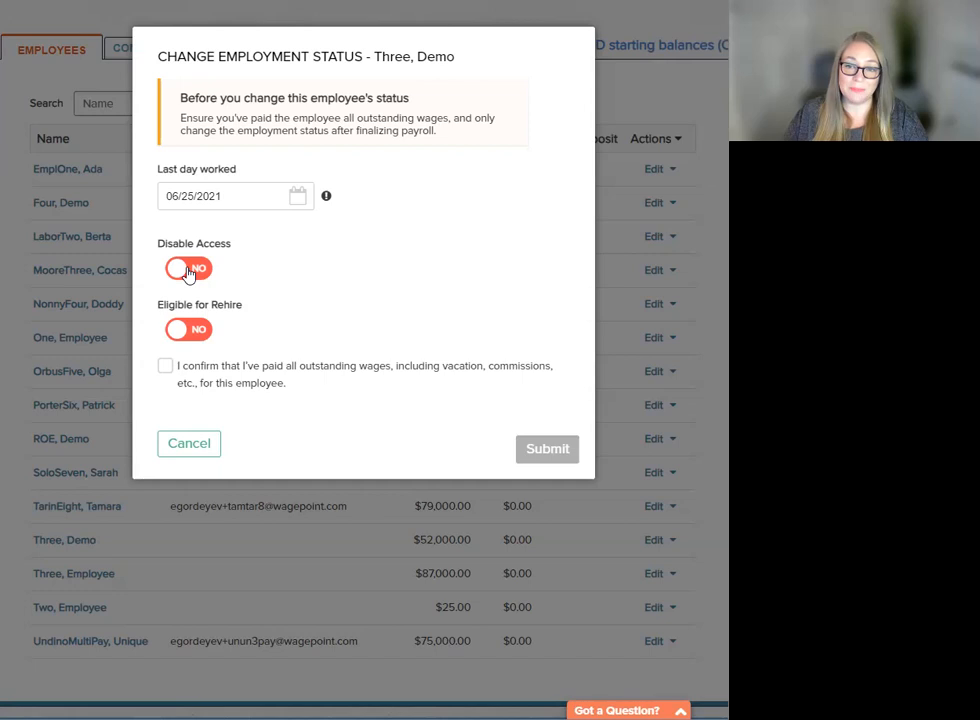
pyautogui.click(188, 268)
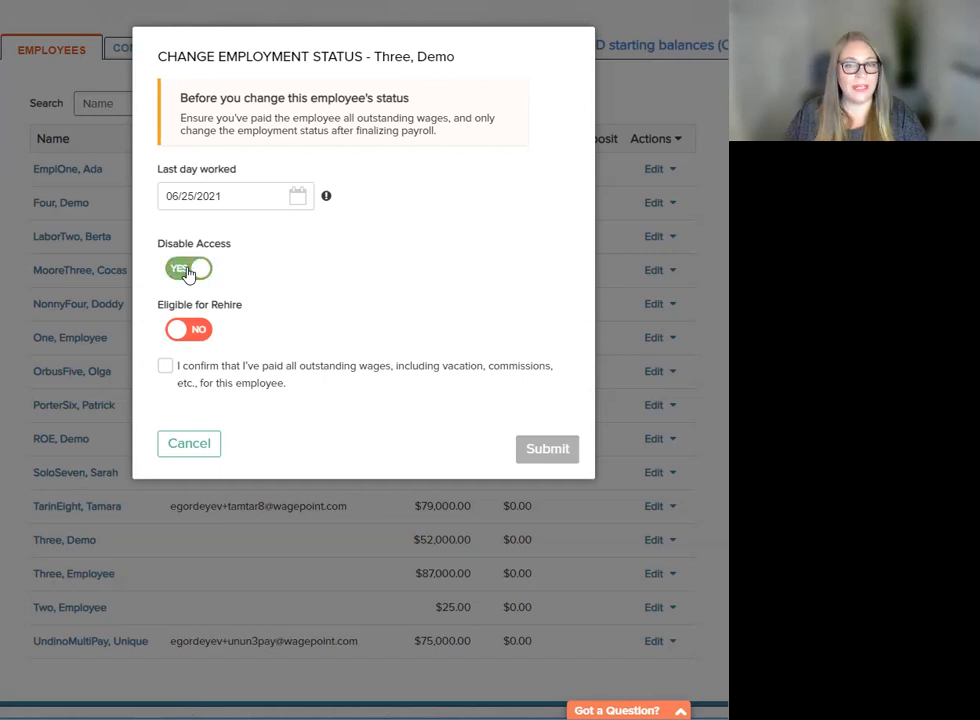
pyautogui.click(188, 268)
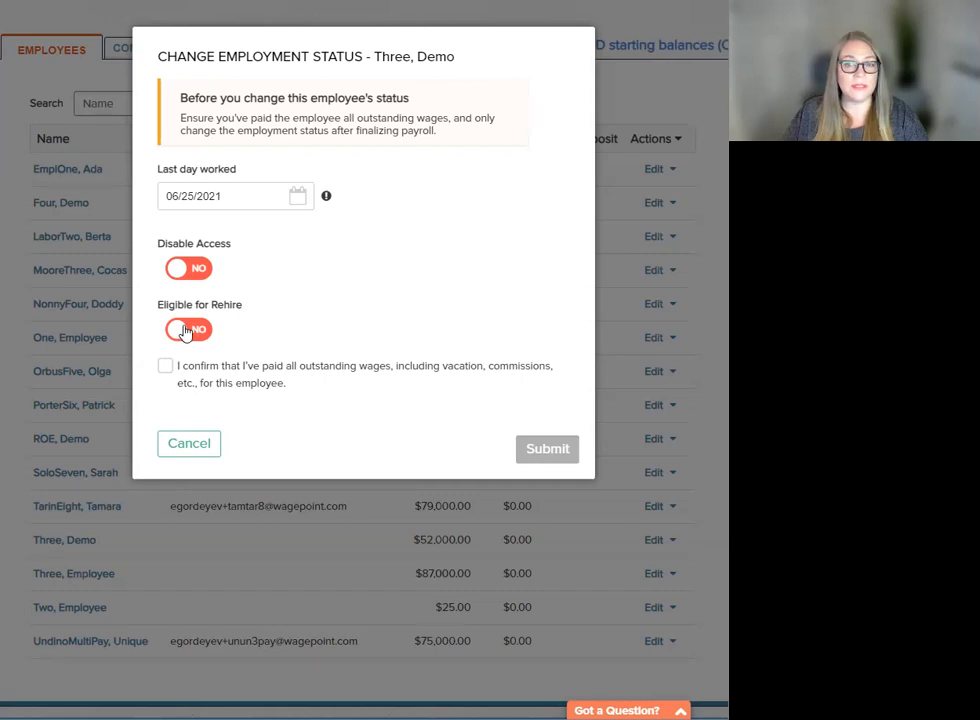
pyautogui.click(188, 330)
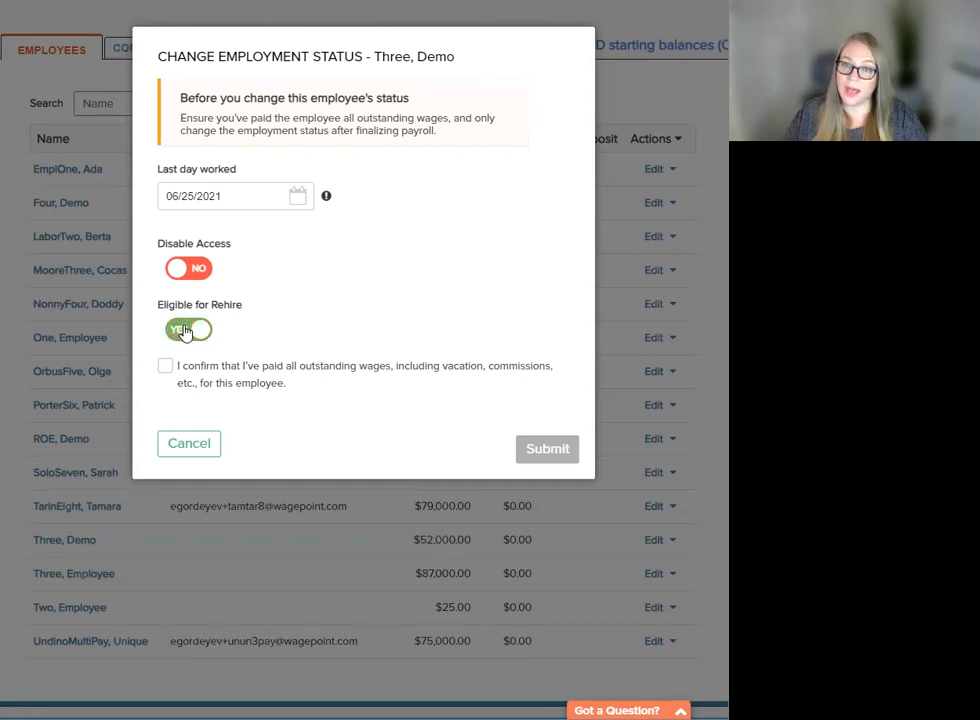
pyautogui.click(188, 328)
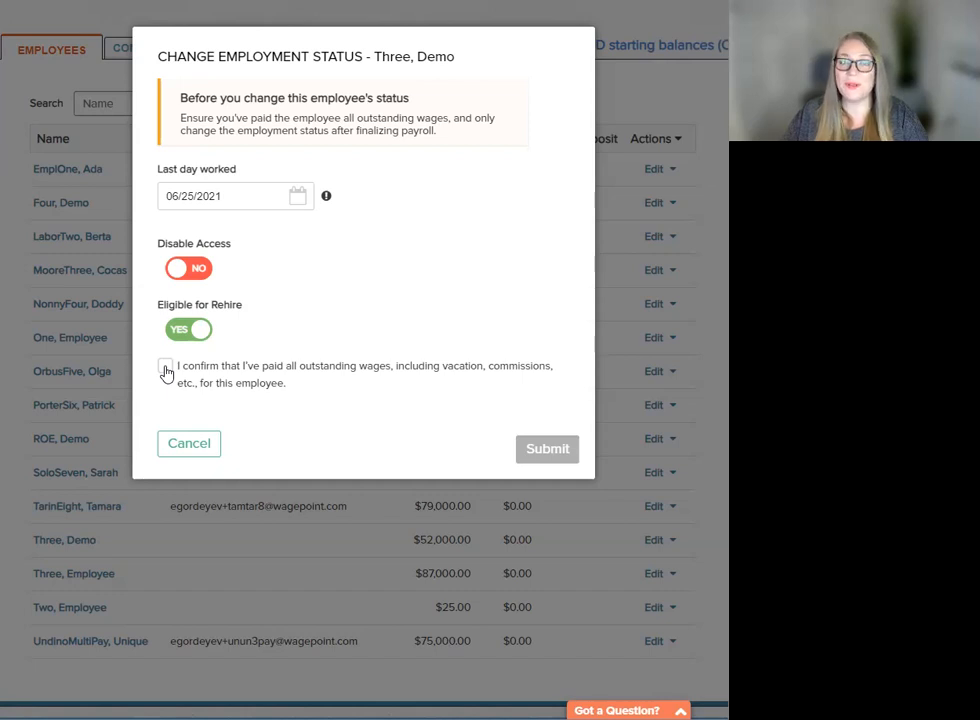
pyautogui.click(164, 366)
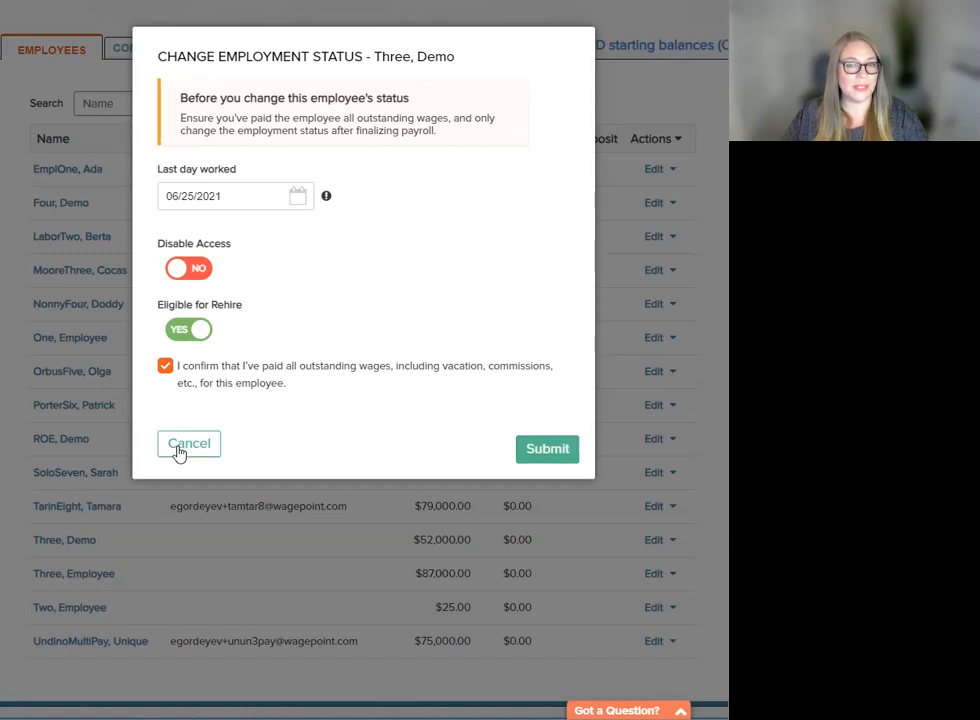
pyautogui.moveTo(548, 448)
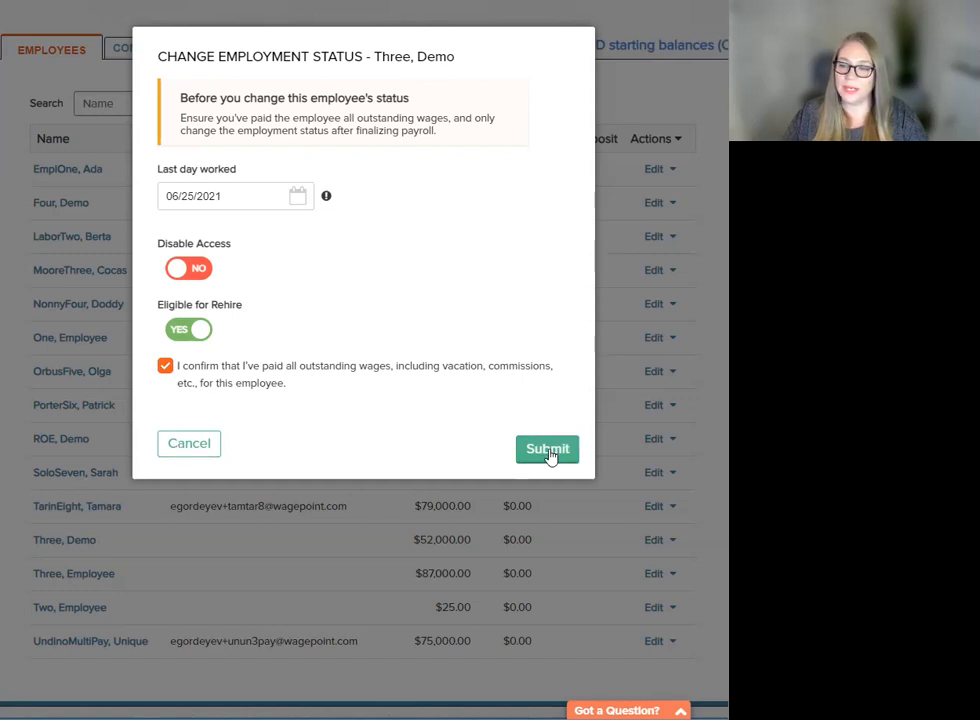
# Step: Submit the status change and choose A00 - Shortage of work / End of Contract or Season as ROE reason
pyautogui.click(548, 448)
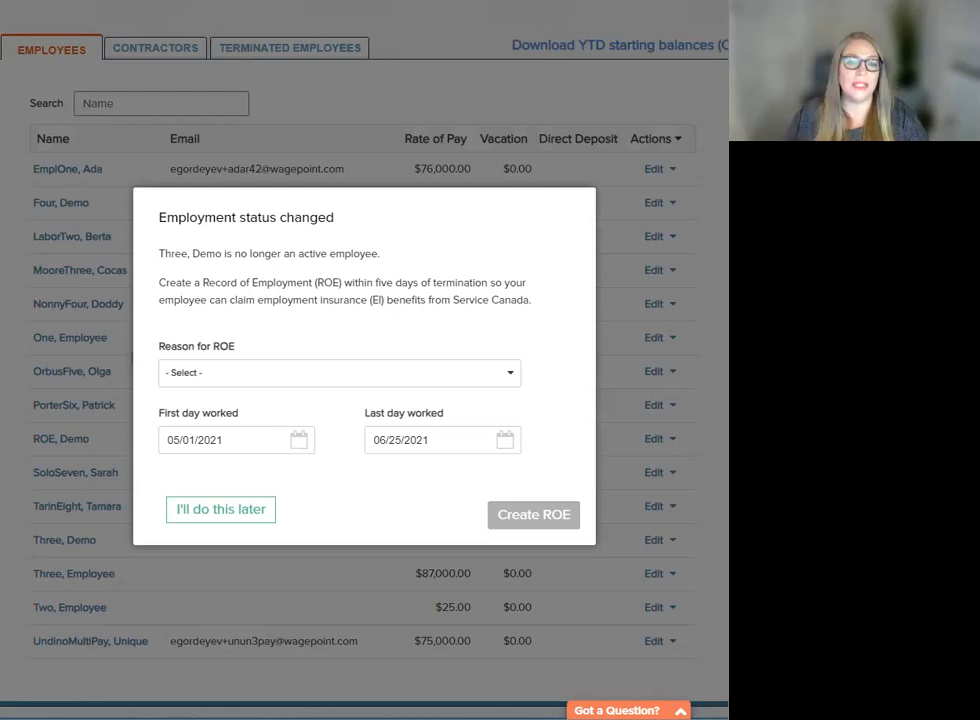
pyautogui.click(338, 372)
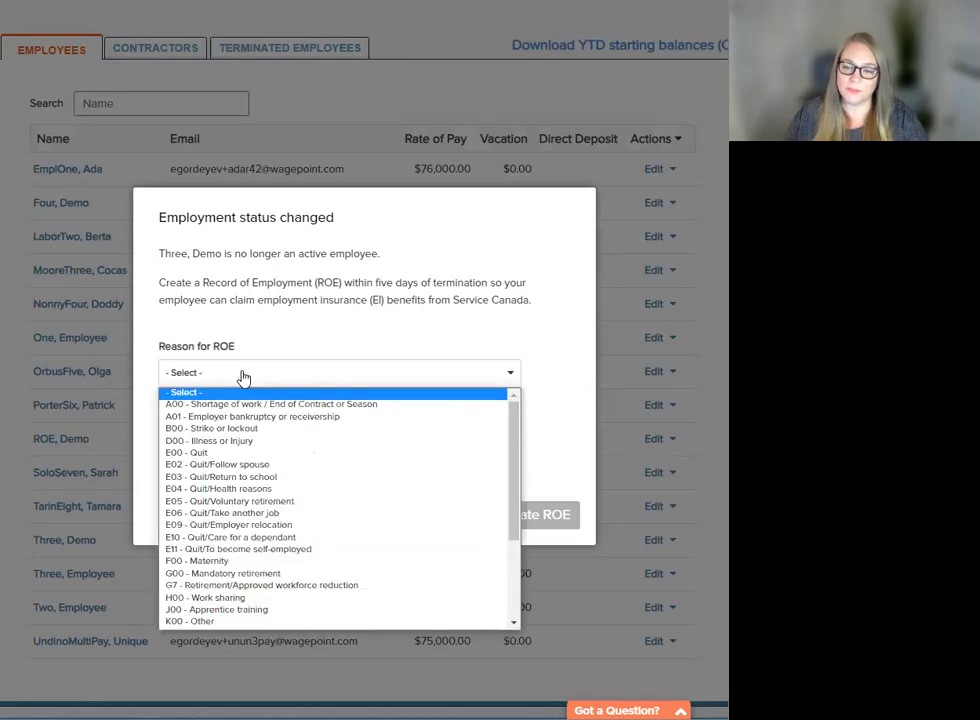
pyautogui.click(270, 404)
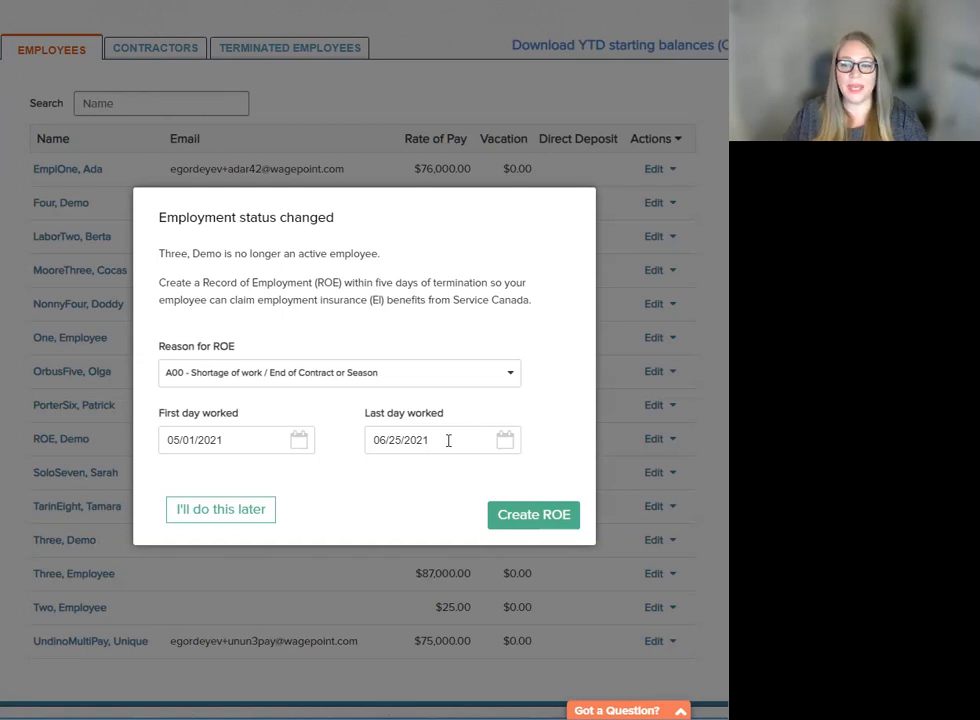
pyautogui.click(220, 440)
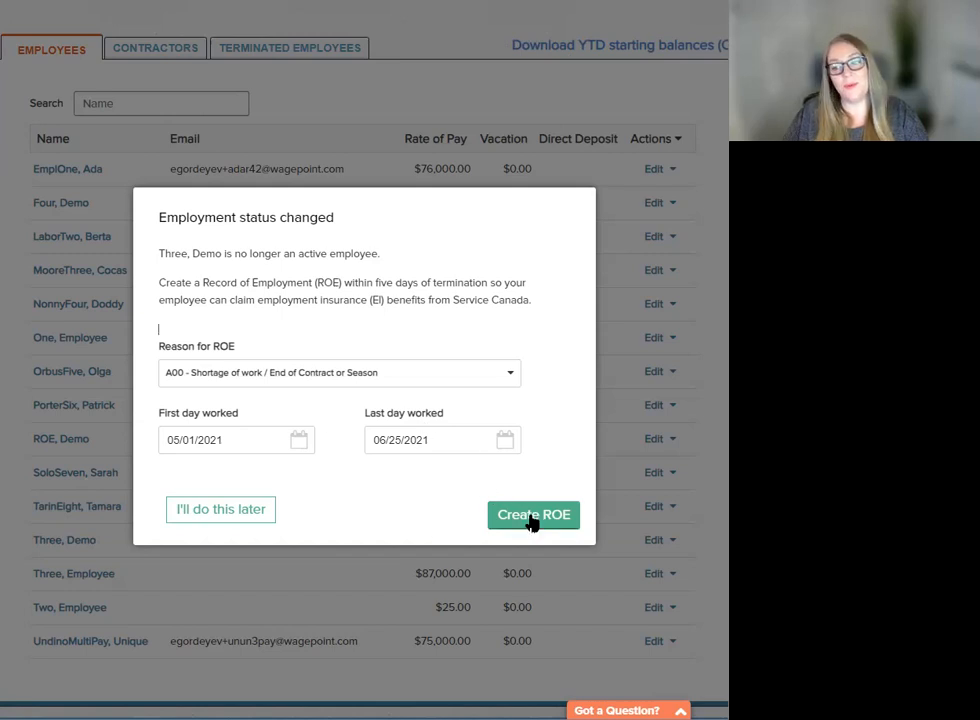
# Step: Create the Record of Employment for Three, Demo
pyautogui.click(532, 514)
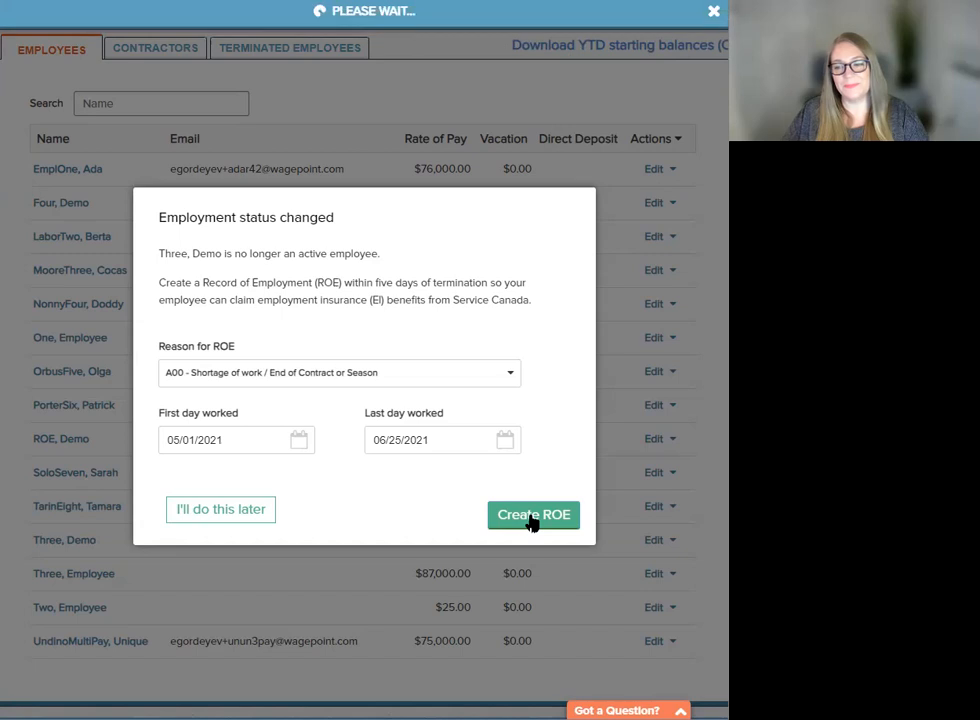
pyautogui.click(532, 514)
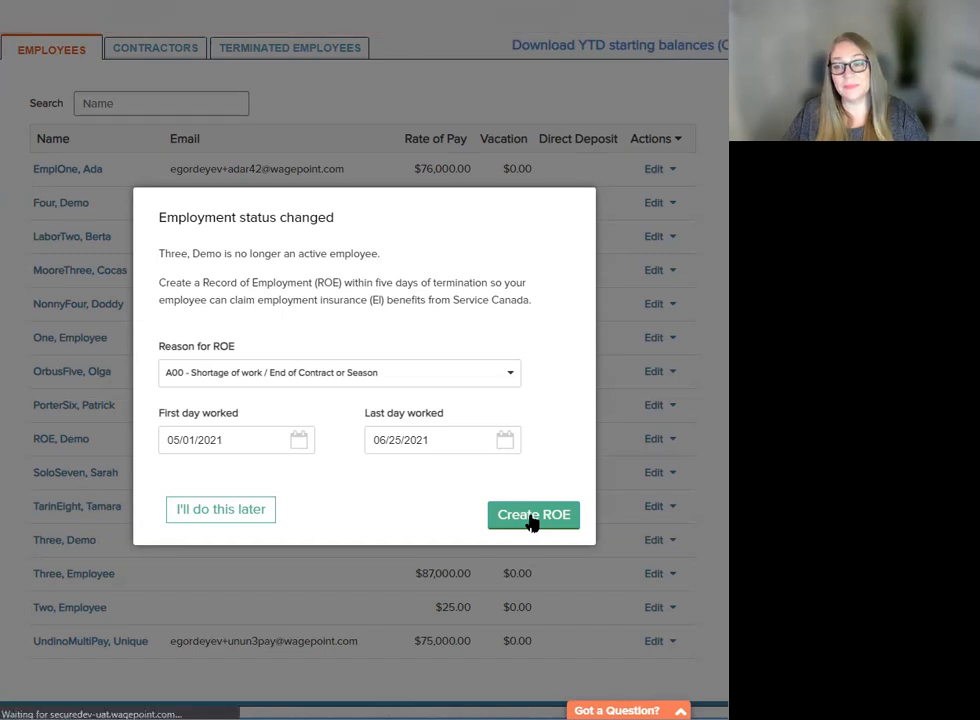
# Step: Look through Demo Three's generated ROE with pay periods and insurable earnings
pyautogui.click(532, 514)
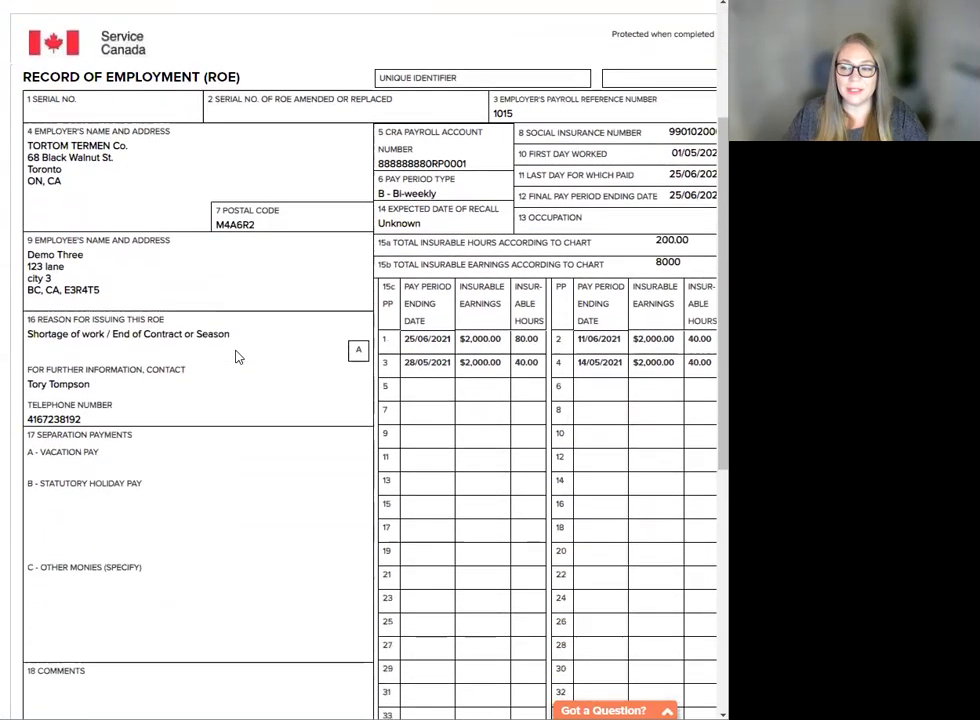
pyautogui.scroll(-3)
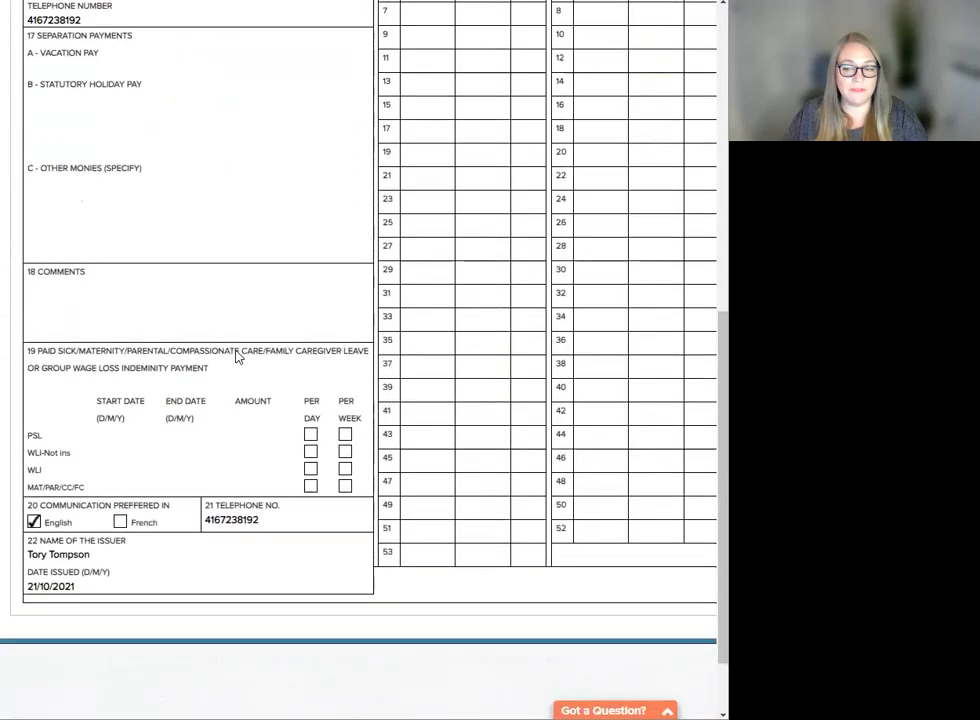
pyautogui.scroll(3)
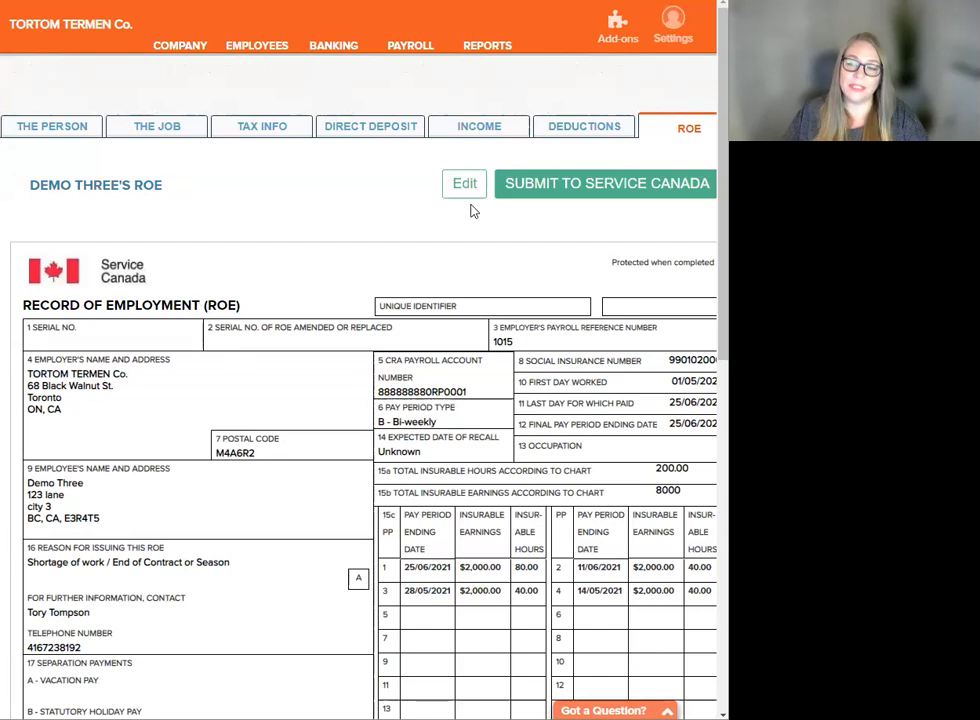
pyautogui.moveTo(456, 218)
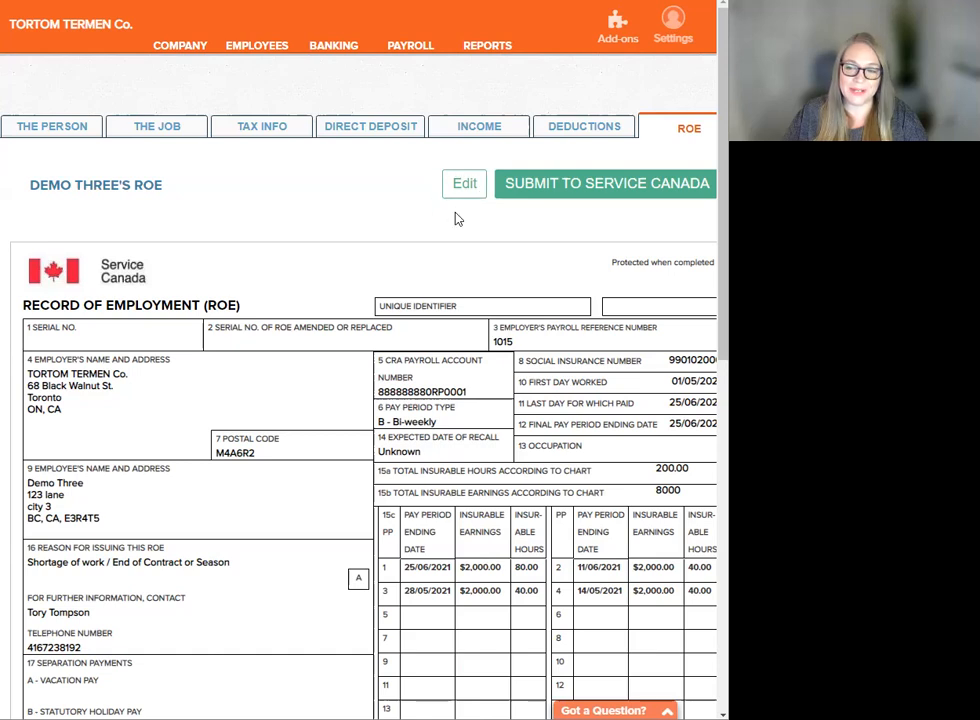
pyautogui.moveTo(464, 218)
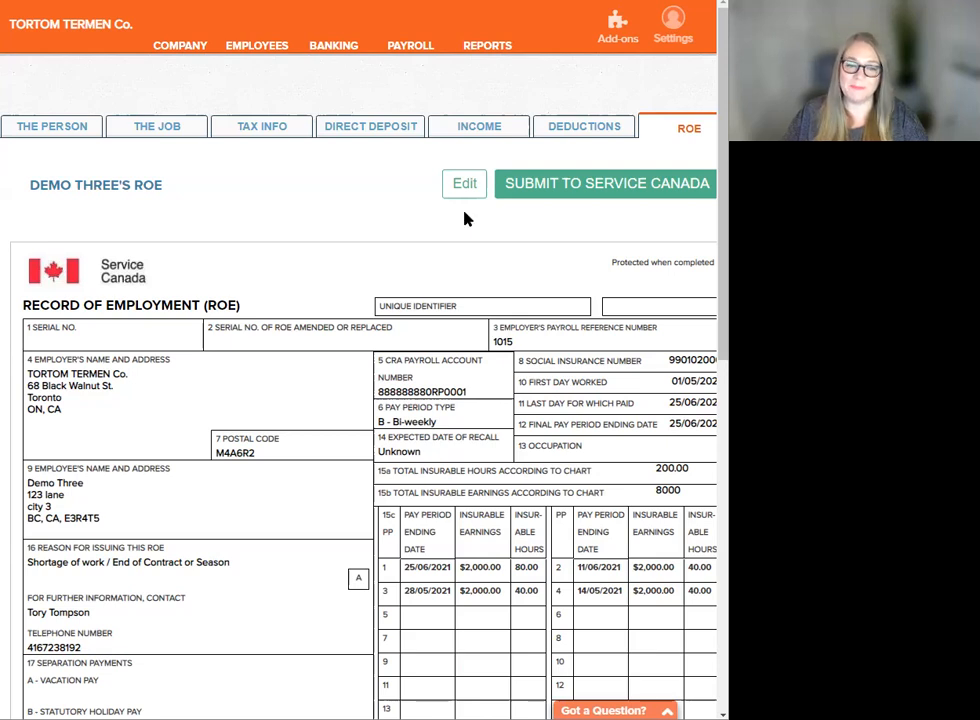
pyautogui.moveTo(568, 192)
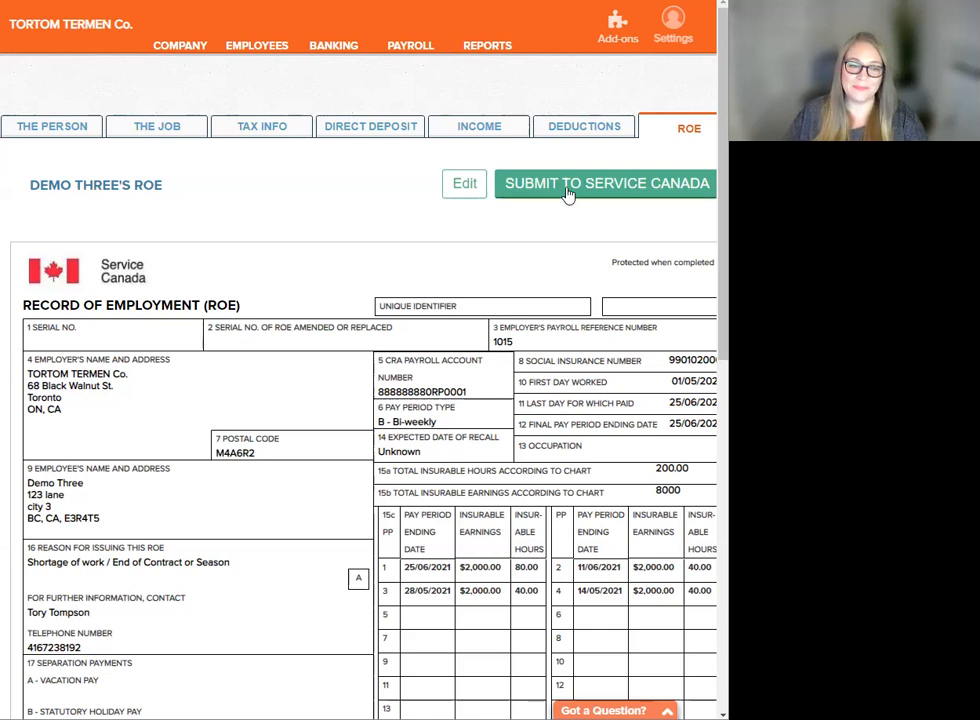
# Step: Submit Demo Three's ROE to Service Canada and get the success confirmation
pyautogui.click(604, 184)
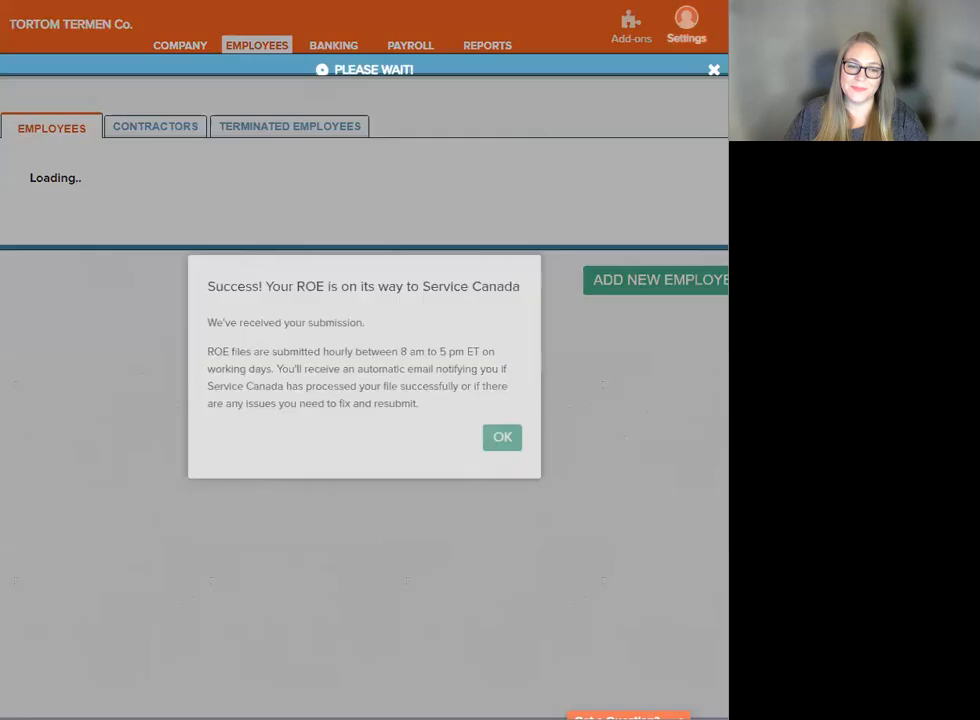